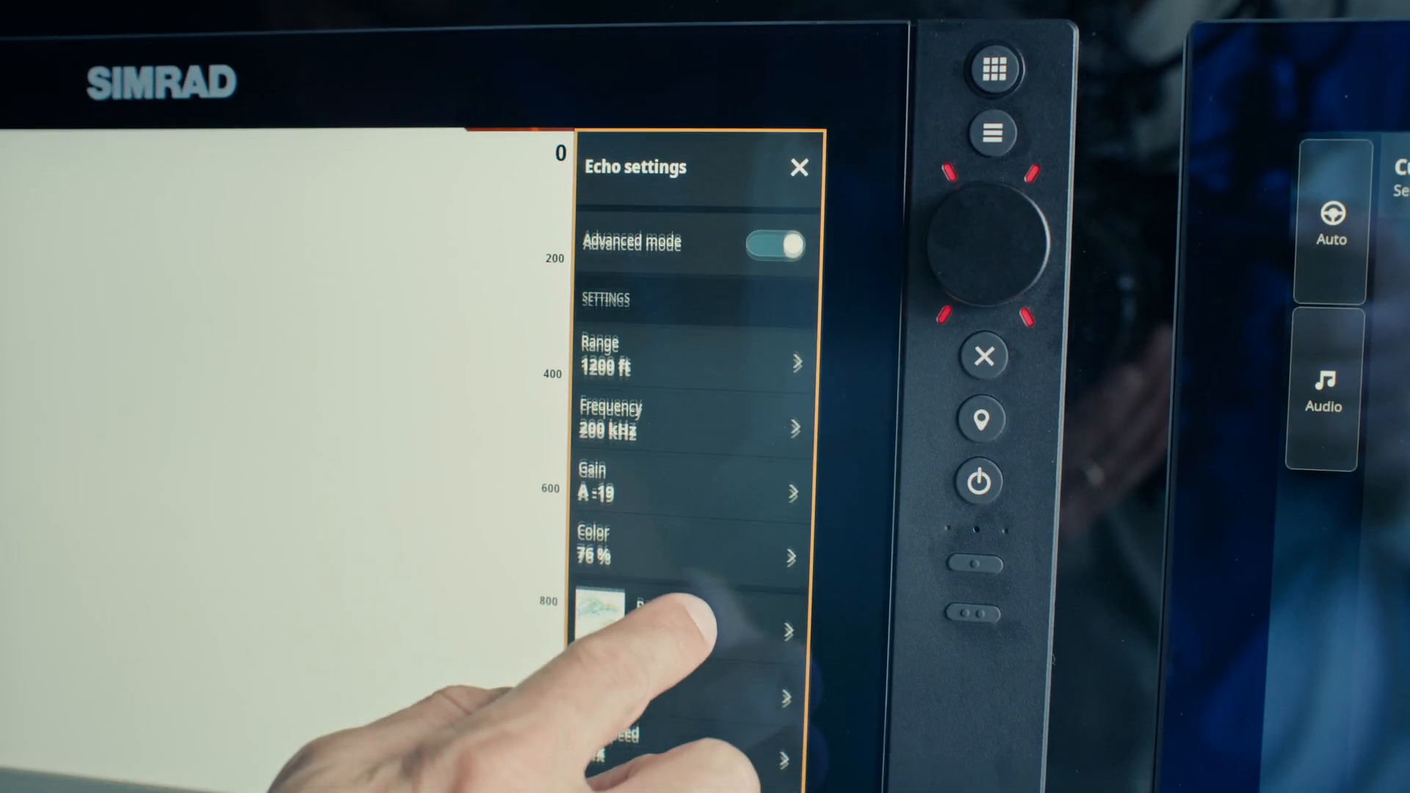
Set the echosounder depth range to 1200 ft, then leave Echo settings for the Chart app.
{"action": "left_click", "coordinate": [692, 356]}
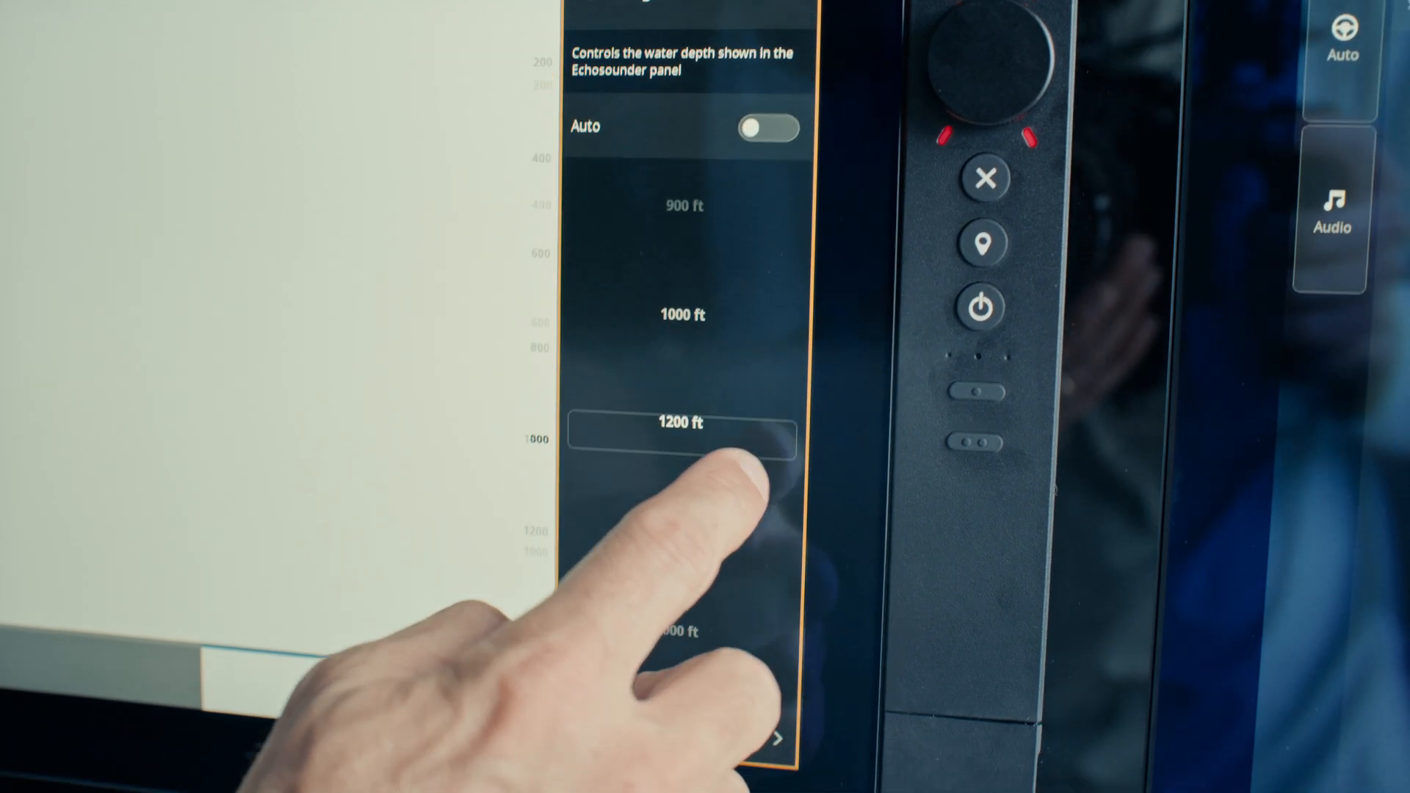
{"action": "left_click", "coordinate": [682, 423]}
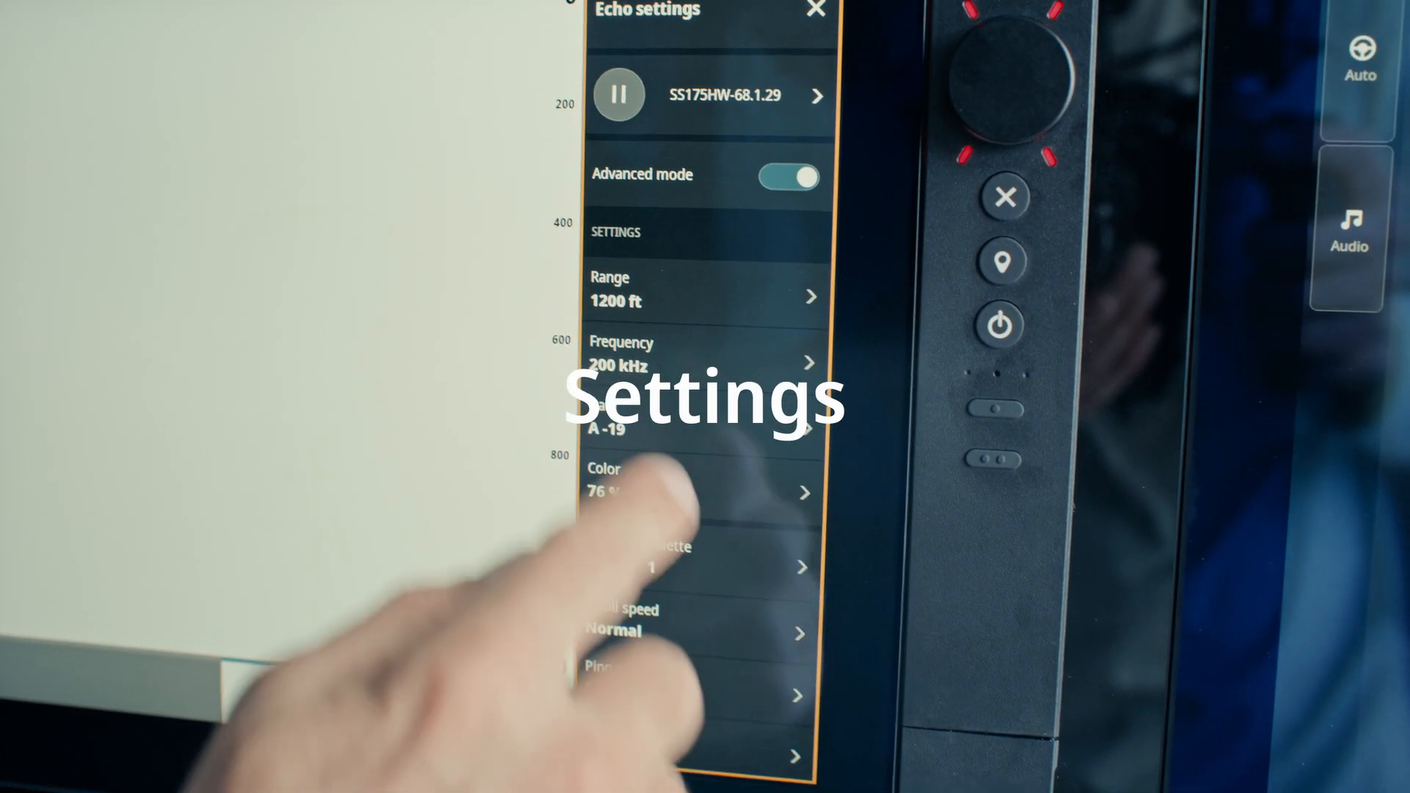
{"action": "left_click", "coordinate": [706, 354]}
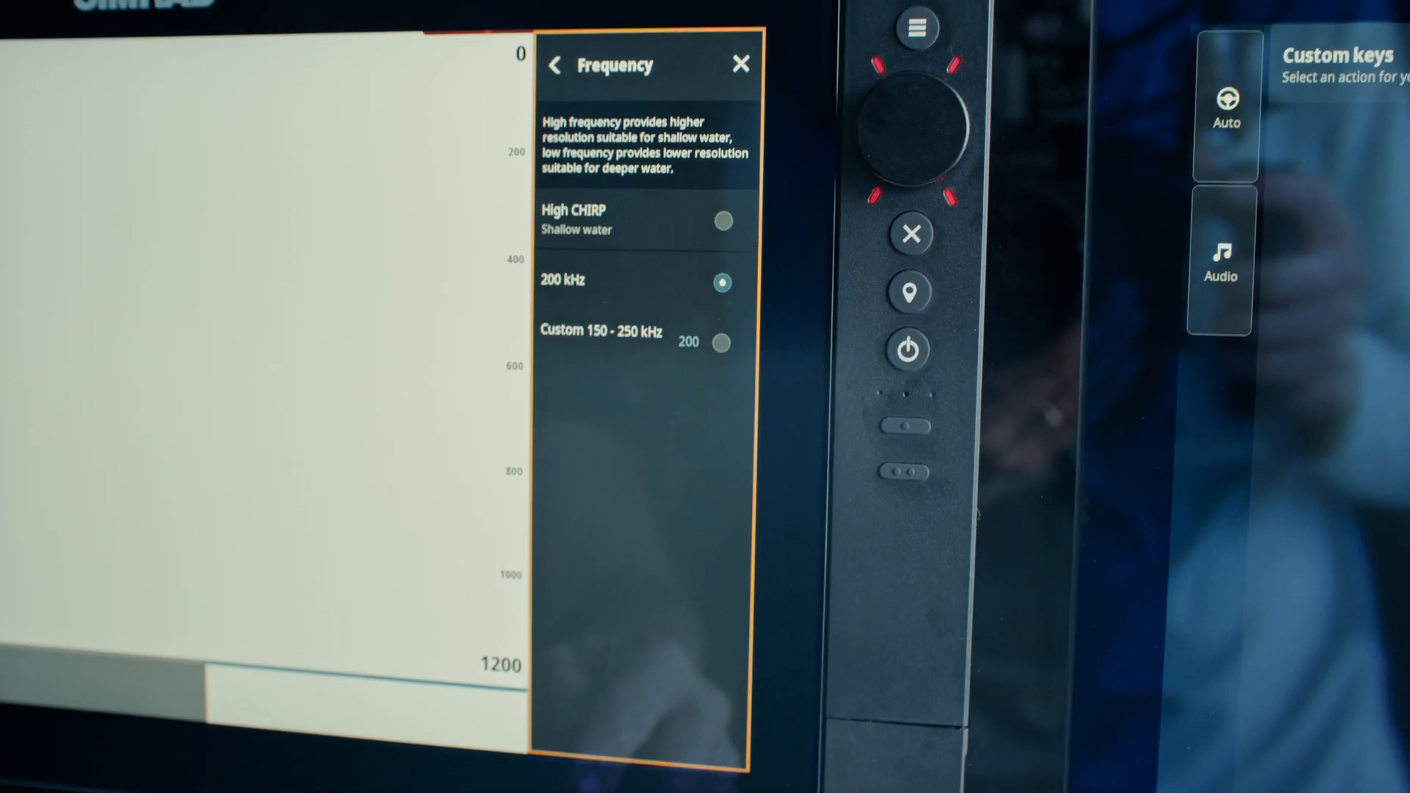
{"action": "left_click", "coordinate": [557, 64]}
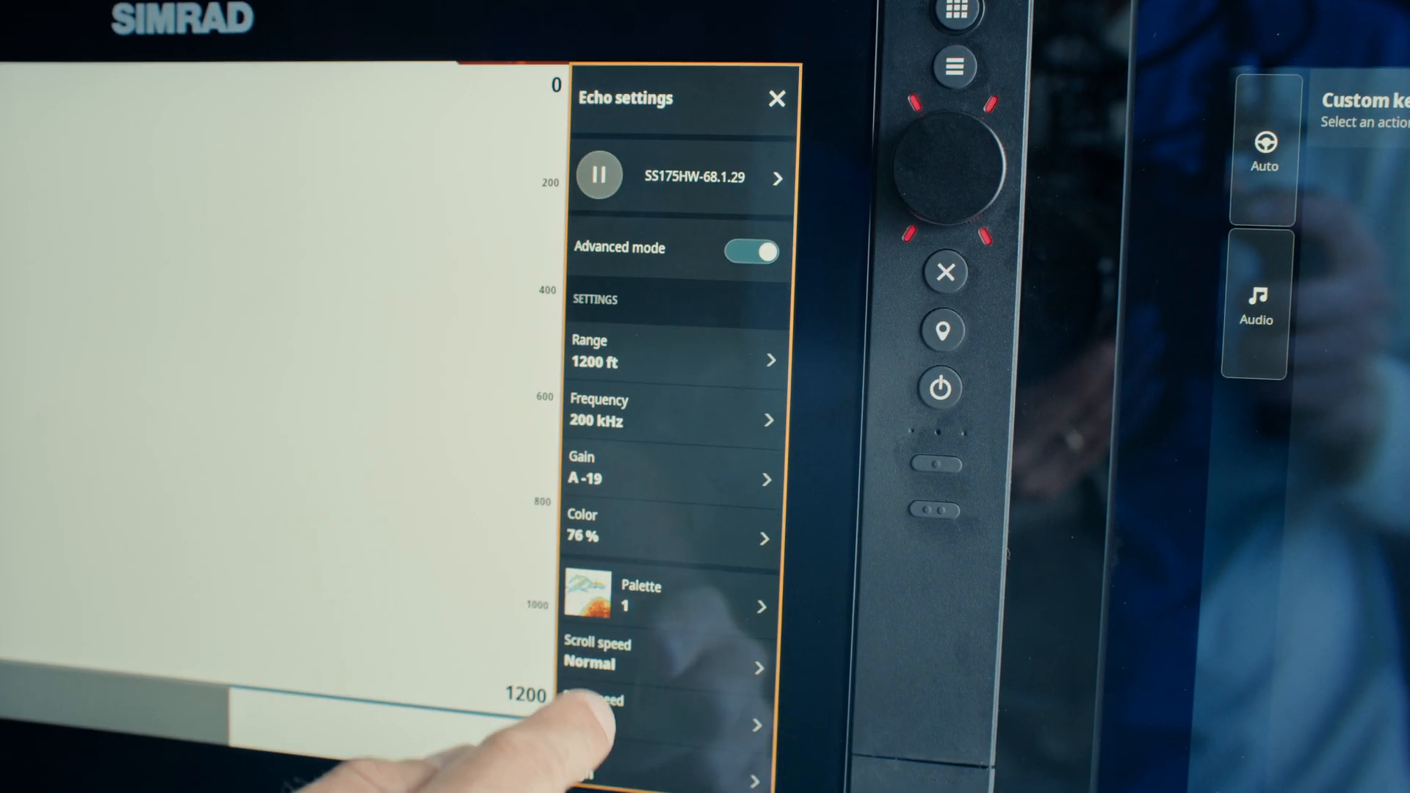
{"action": "left_click", "coordinate": [674, 597]}
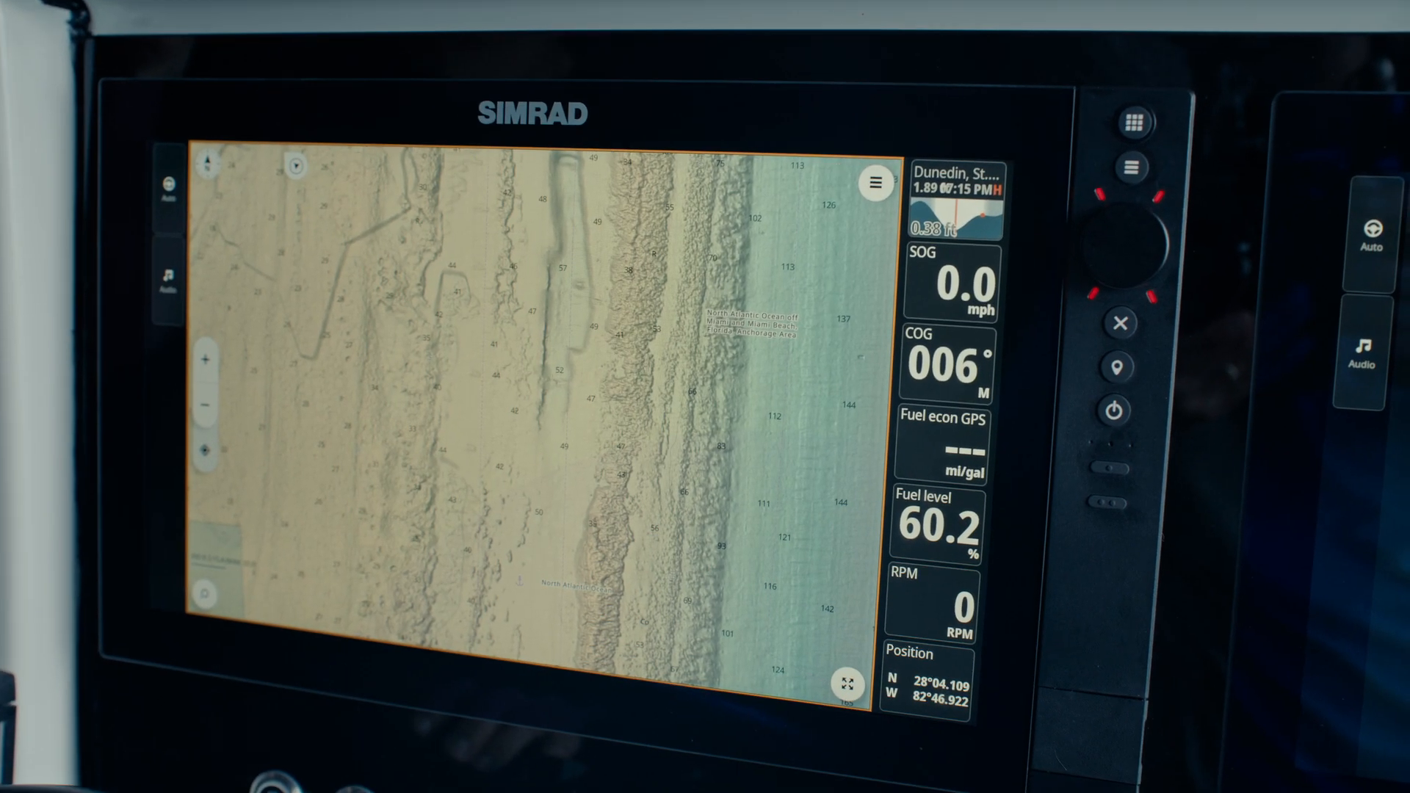
Add a waypoint at a tapped chart spot and confirm its name as Waypoint 46.
{"action": "left_click", "coordinate": [620, 391]}
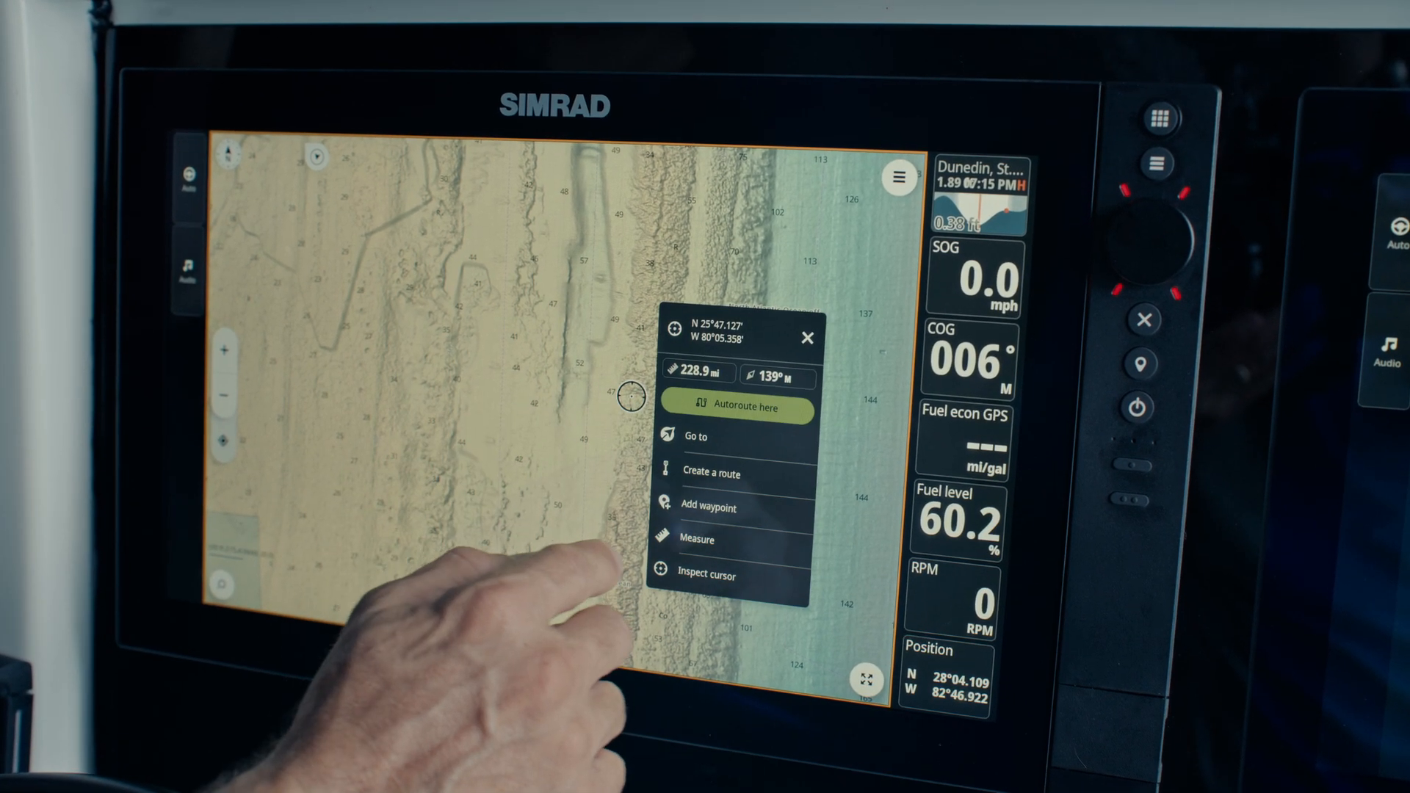
{"action": "left_click", "coordinate": [708, 507]}
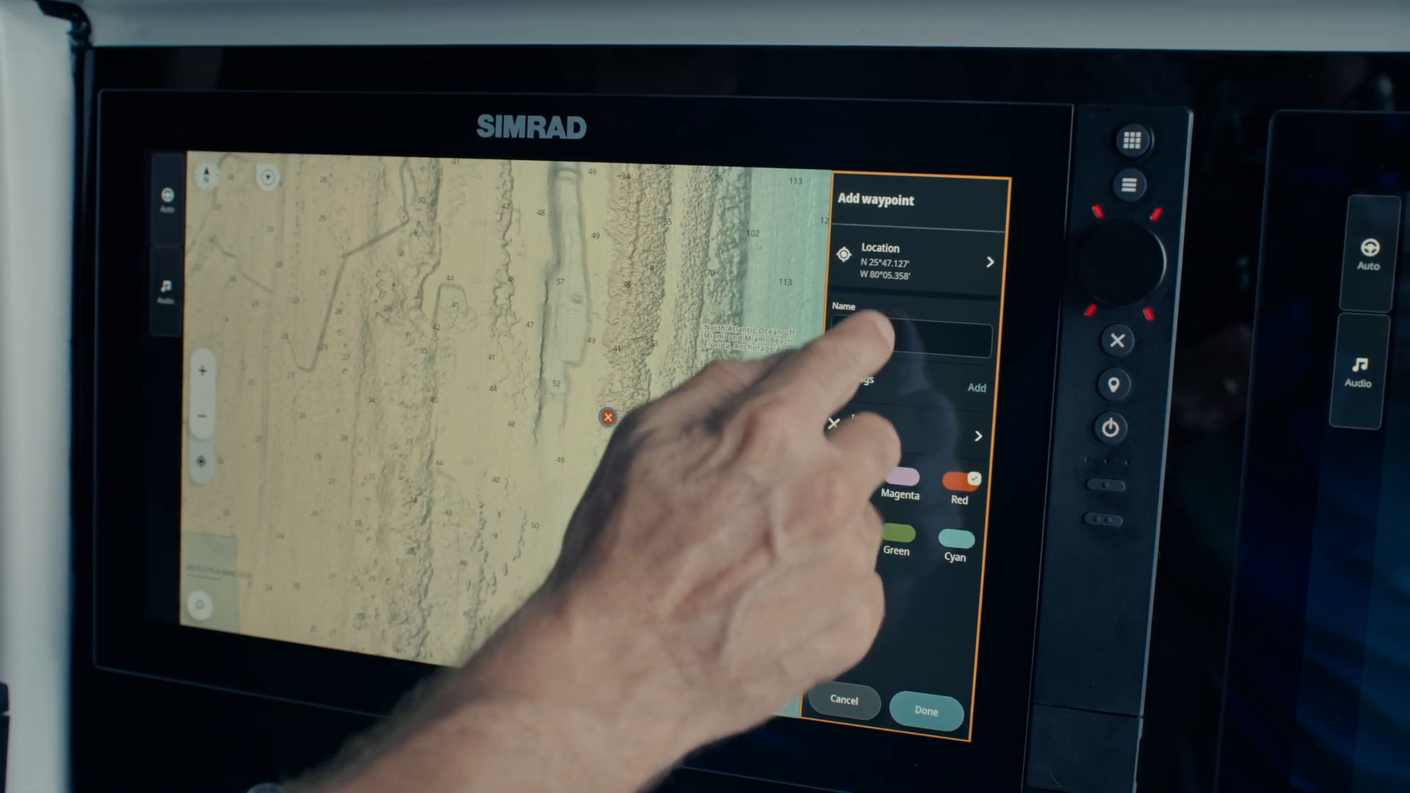
{"action": "left_click", "coordinate": [908, 339]}
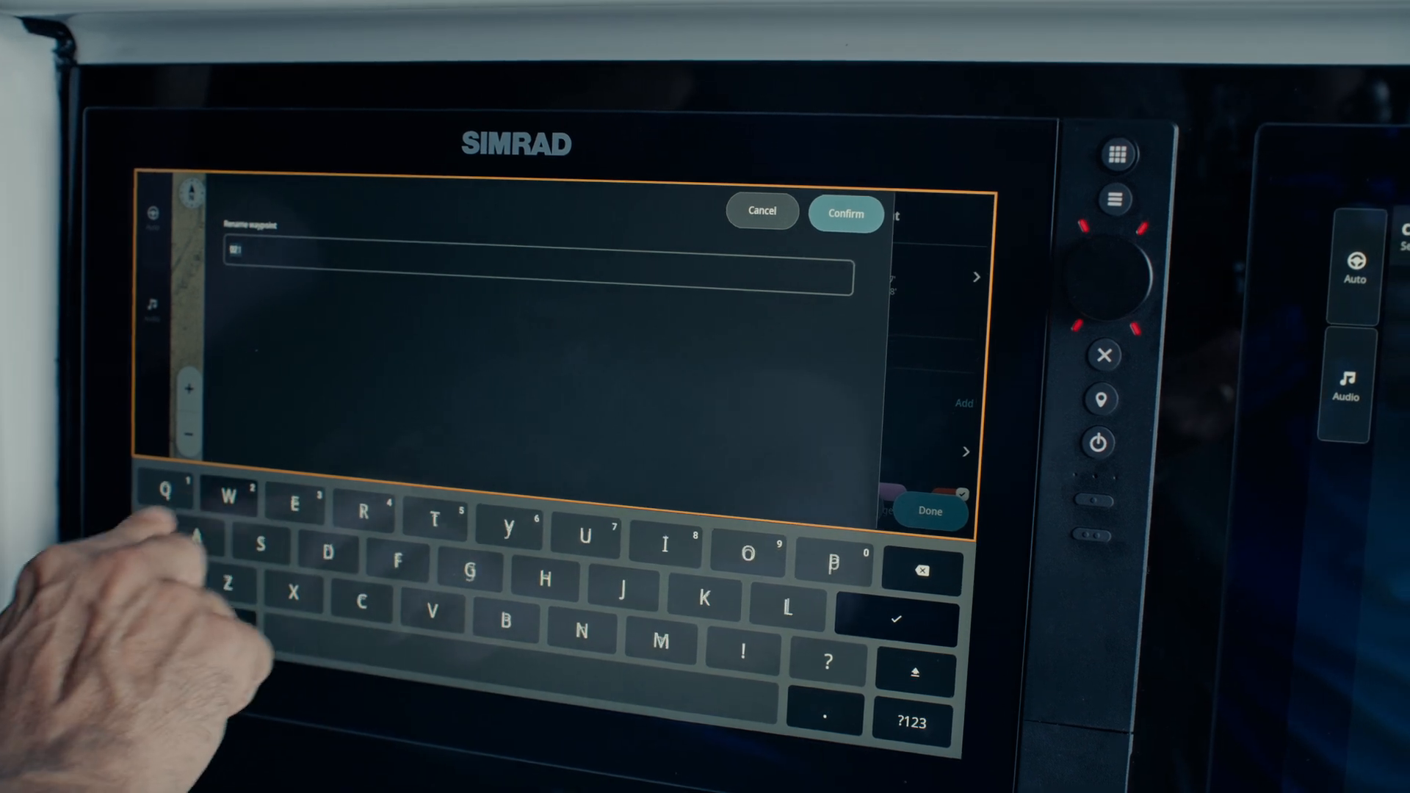
{"action": "left_click", "coordinate": [846, 213]}
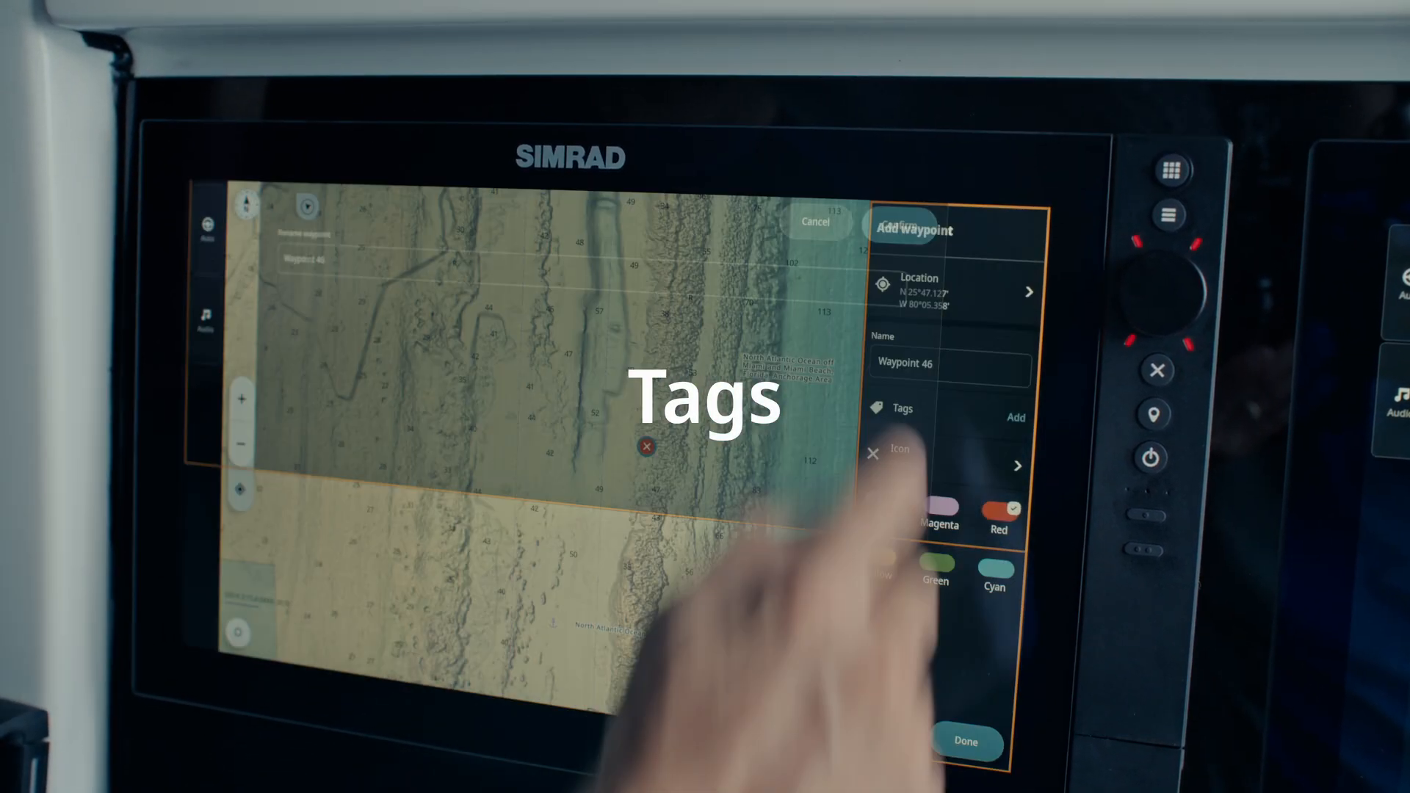